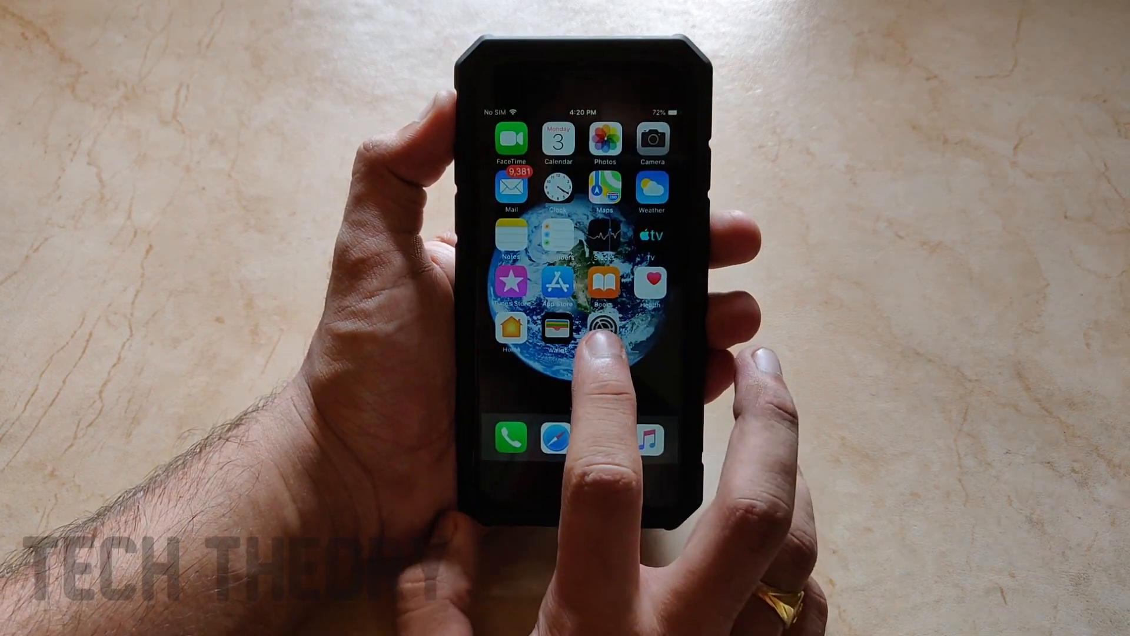
- Go to General in Settings to reach the downloaded iOS 12 Beta Software Profile
left_click(602, 329)
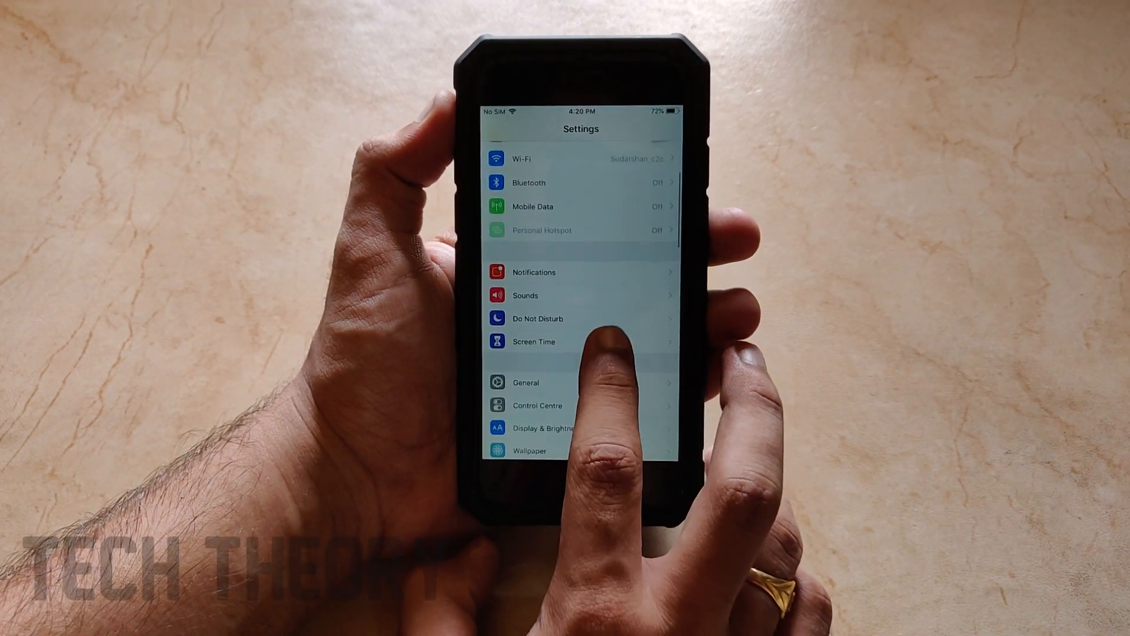
left_click(526, 382)
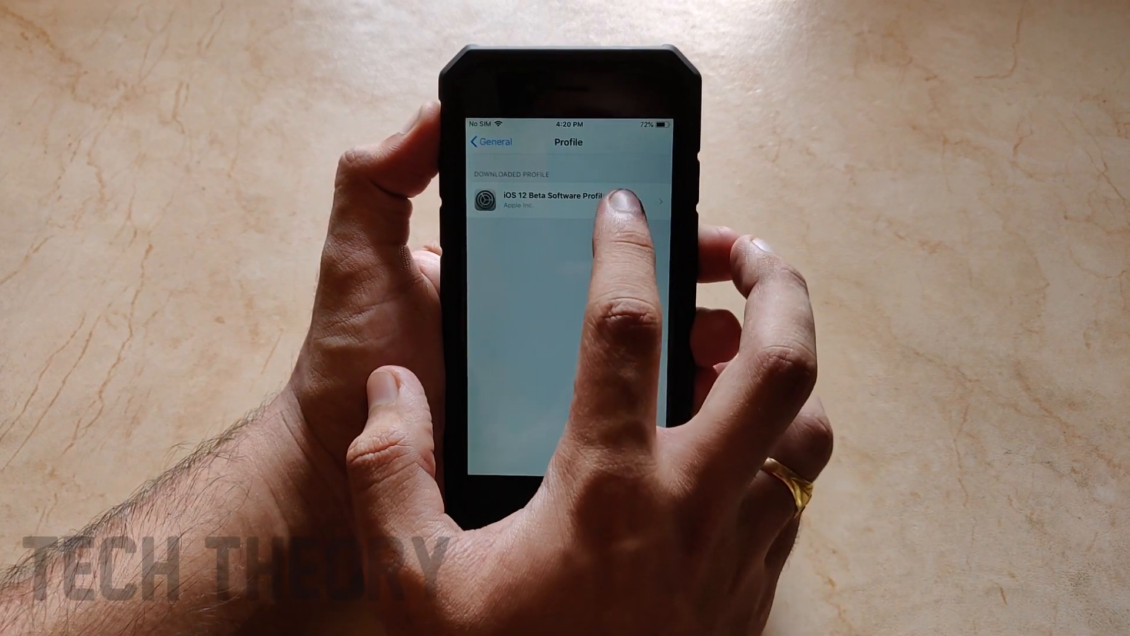
- Install the iOS 12 Beta Software Profile, confirm it, and choose Not Now for the restart
left_click(547, 200)
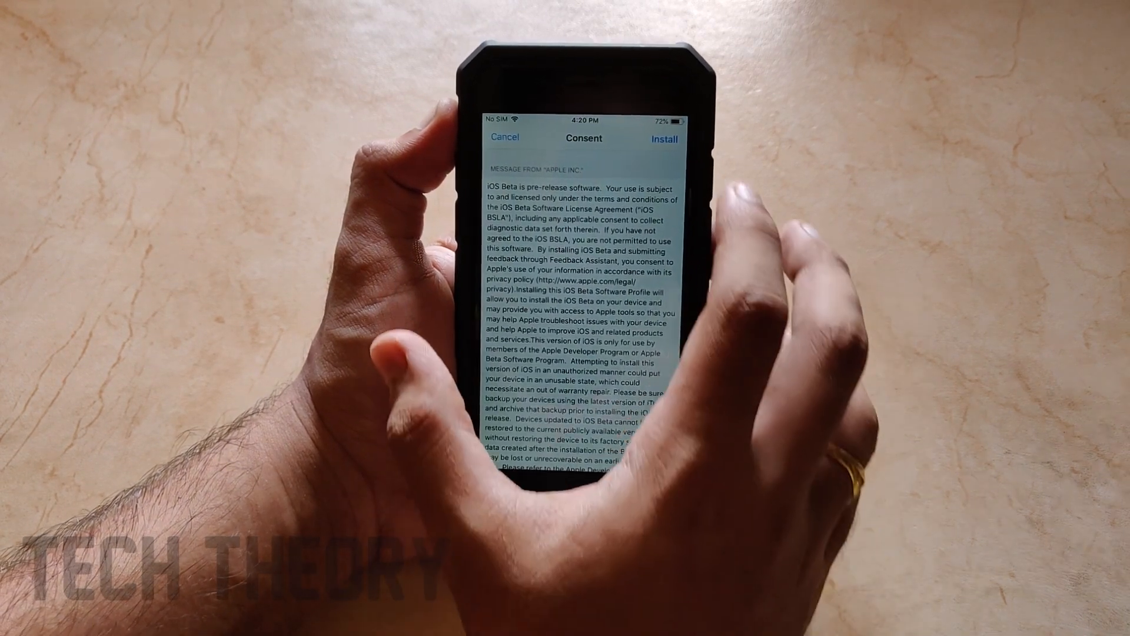
left_click(664, 139)
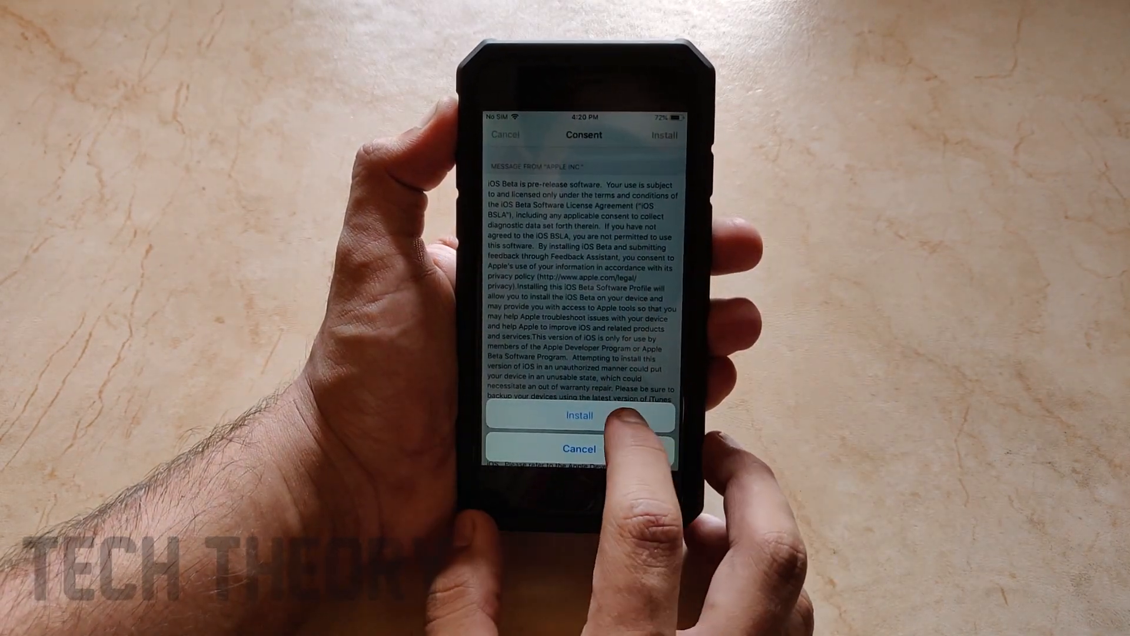
left_click(579, 416)
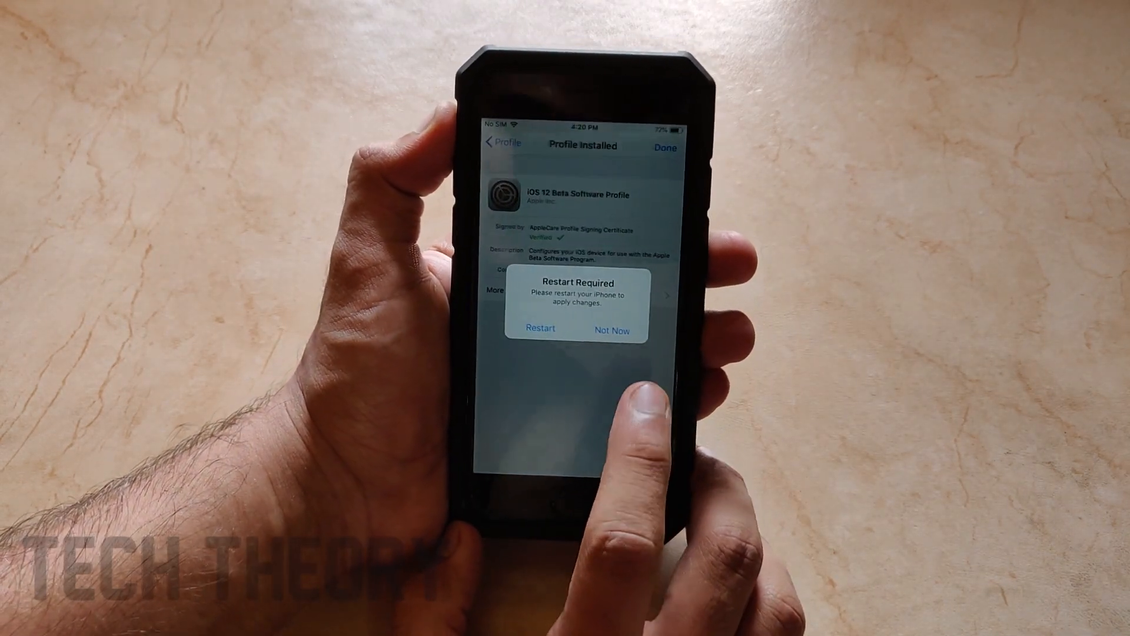
left_click(611, 330)
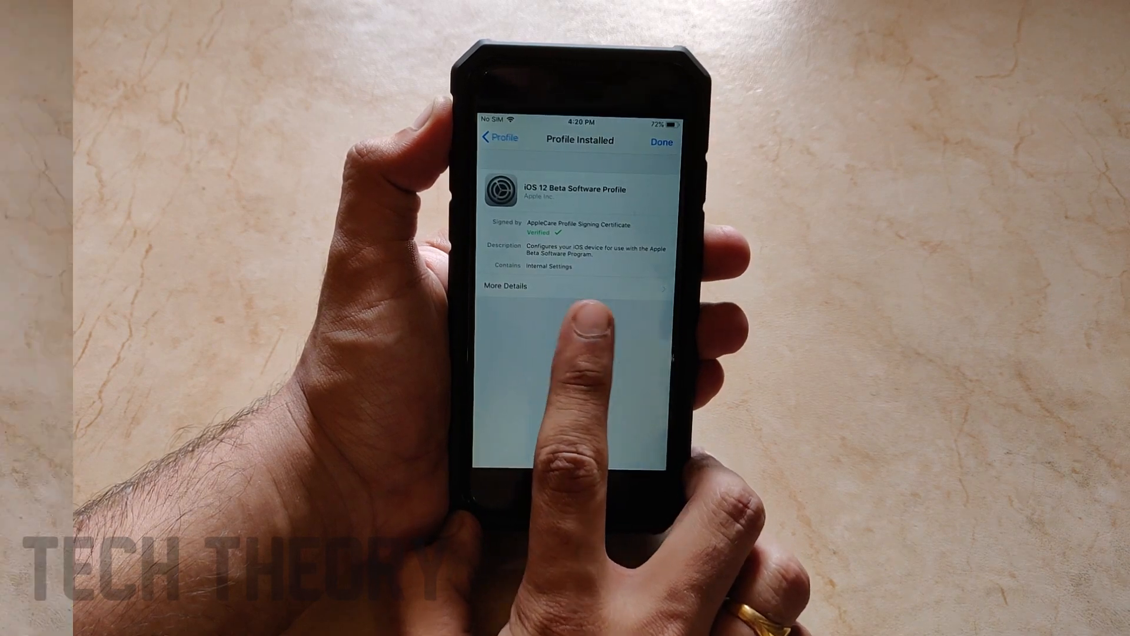
- Finish the install and confirm the beta profile is listed under General > Profile
left_click(660, 141)
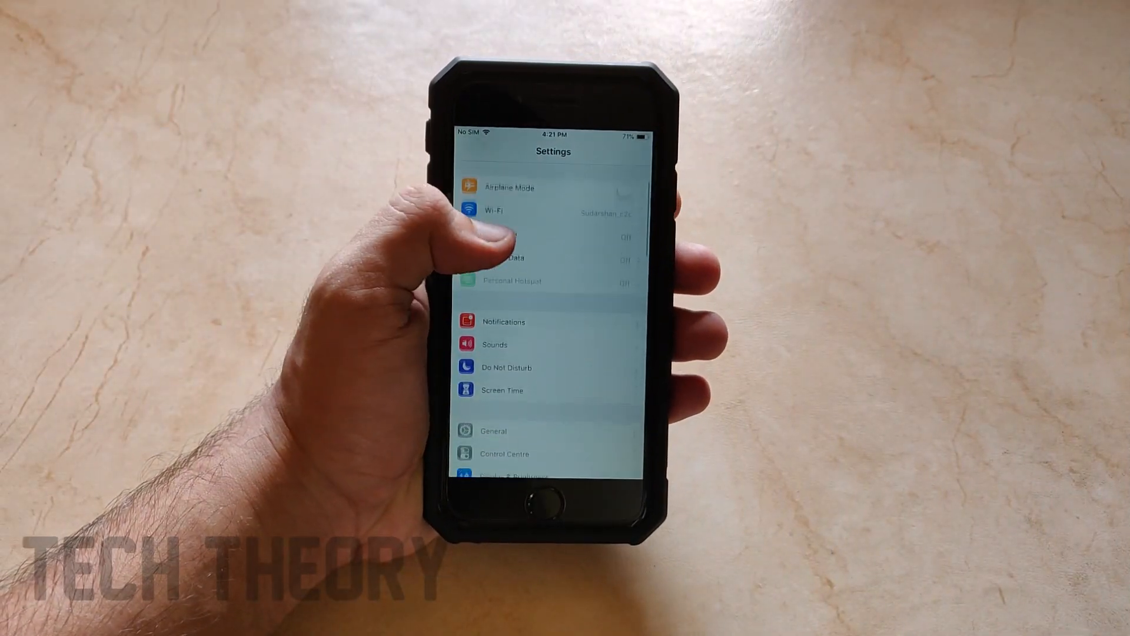
left_click(493, 431)
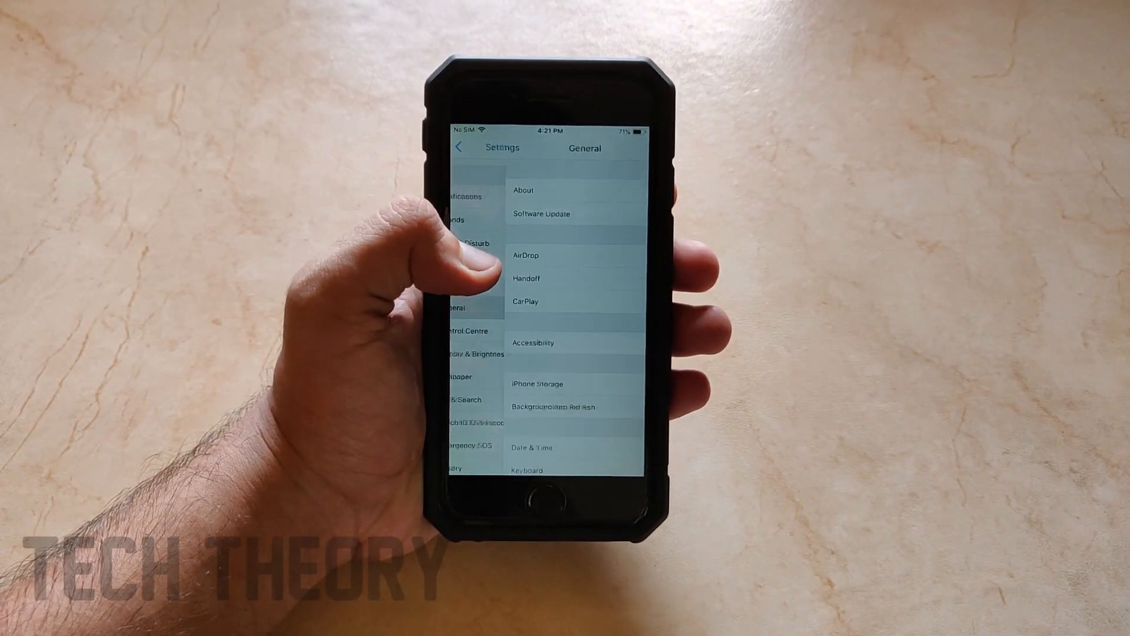
scroll("down", 3)
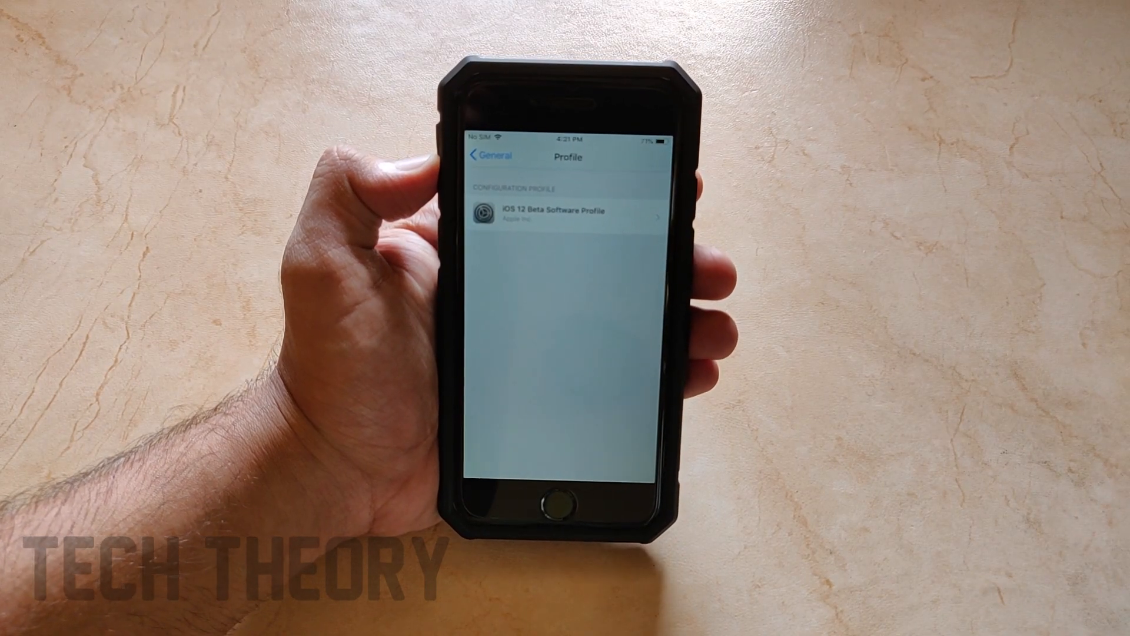
left_click(486, 156)
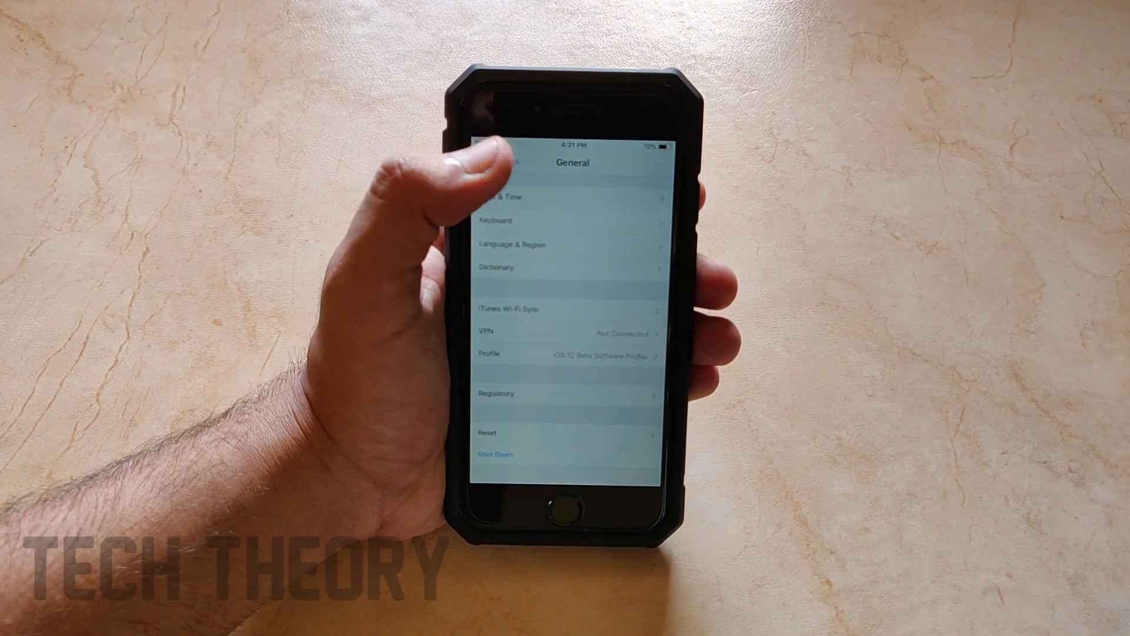
- Scroll down through the General settings list after checking the profile
scroll("down", 3)
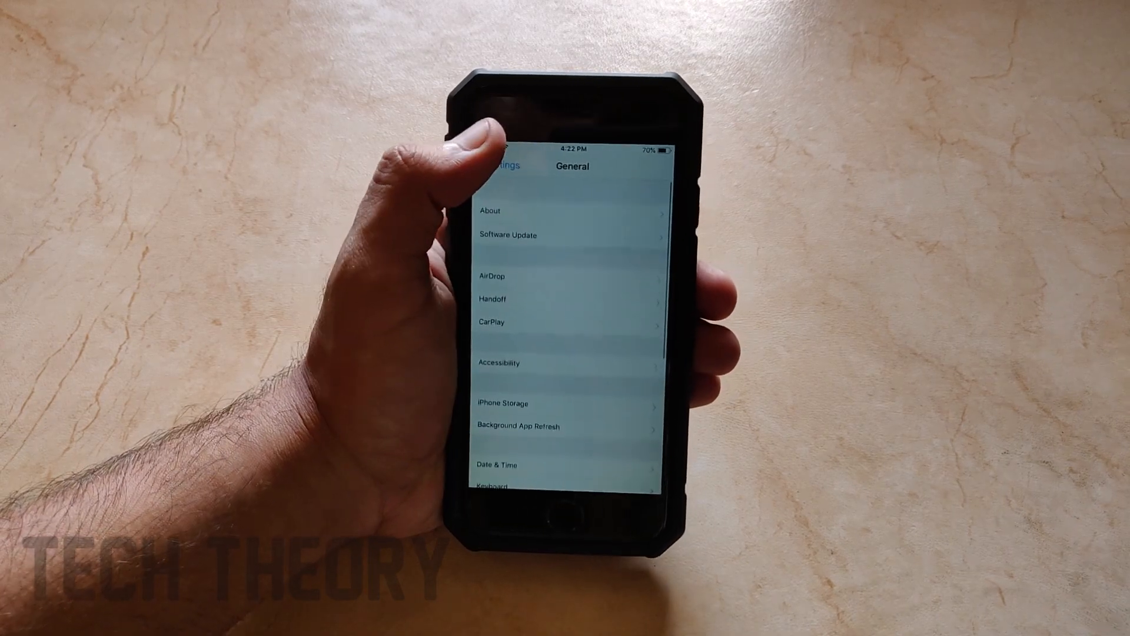
scroll("down", 3)
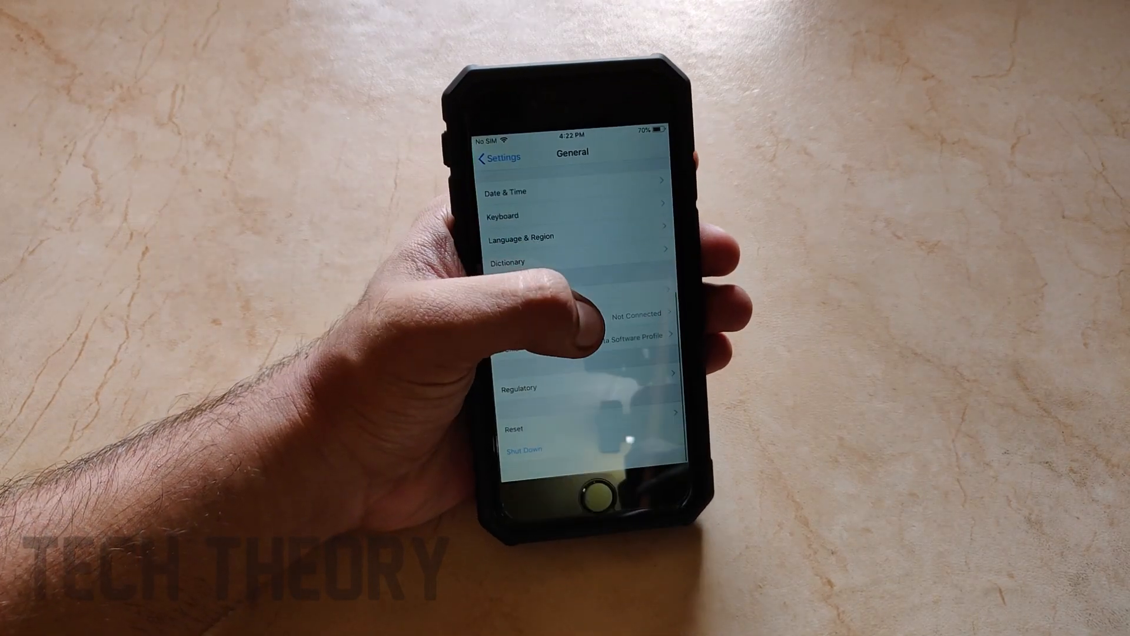
scroll("down", 3)
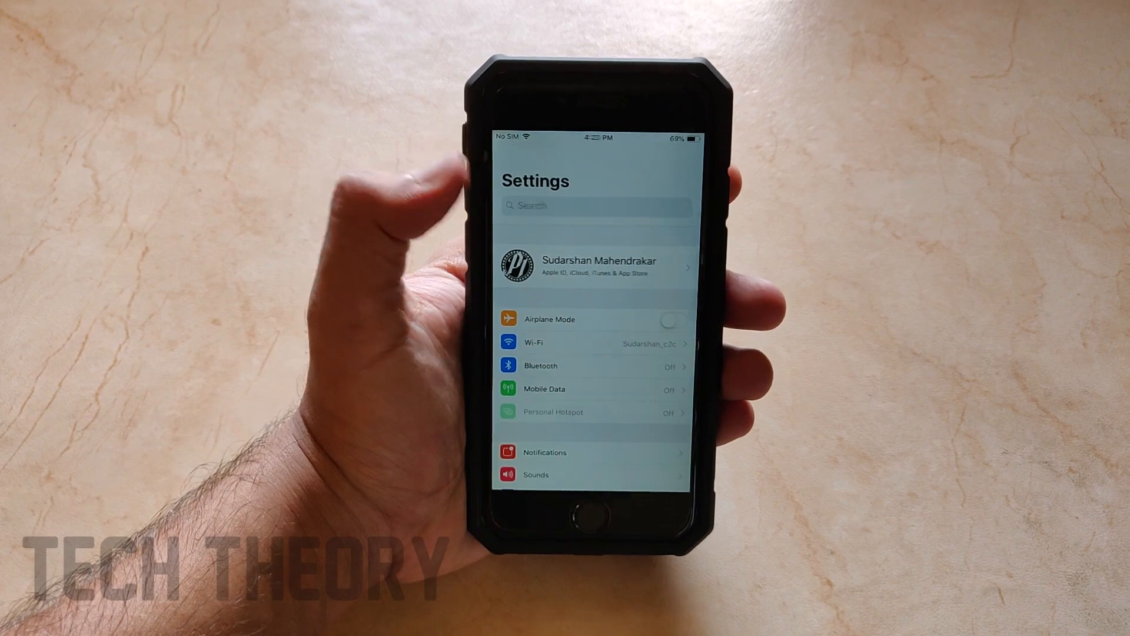
- Scroll the main Settings list down to app entries like Safari, Music, Photos and Camera
scroll("down", 3)
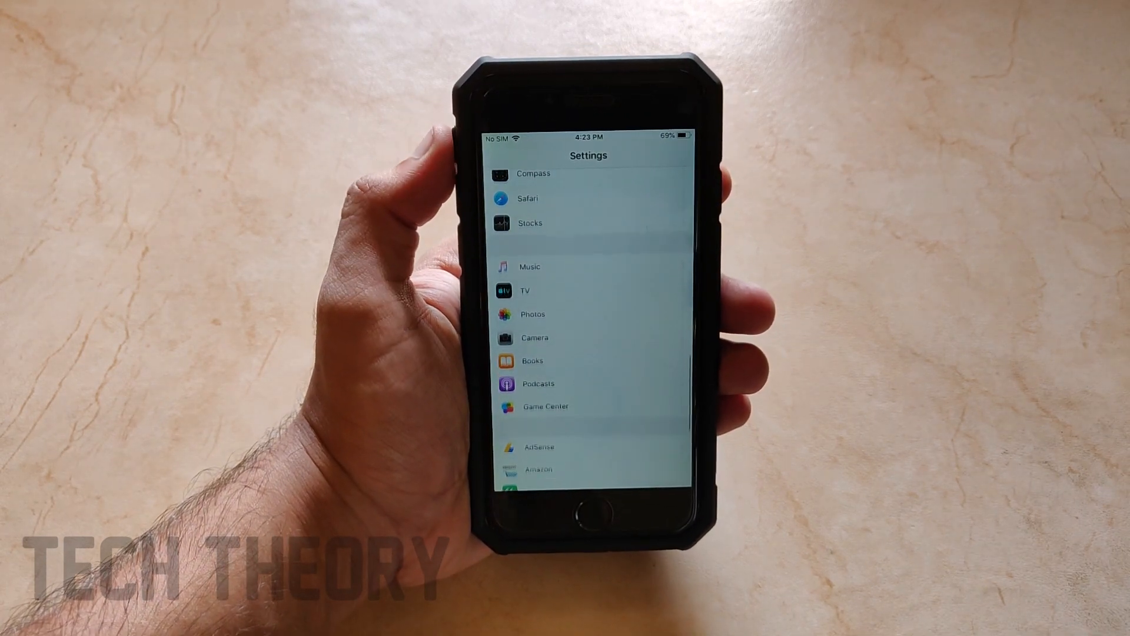